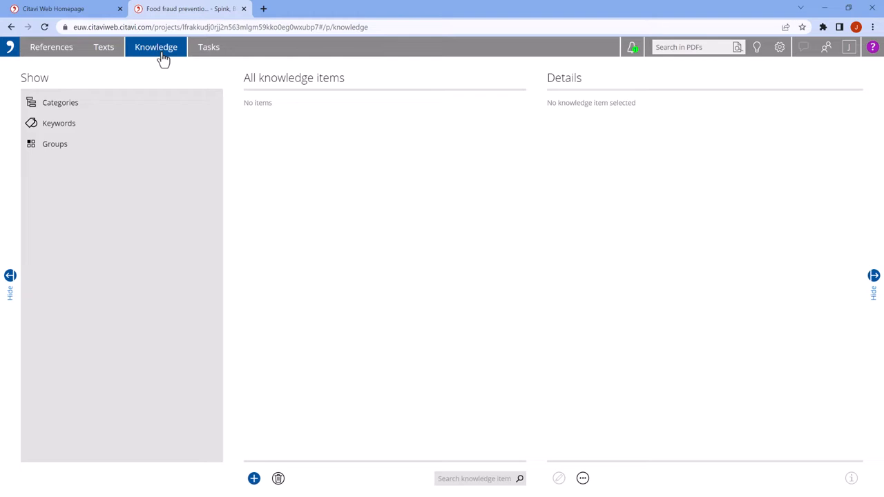
# Show the project's Knowledge section with its knowledge items beside the food fraud category outline
pyautogui.click(61, 102)
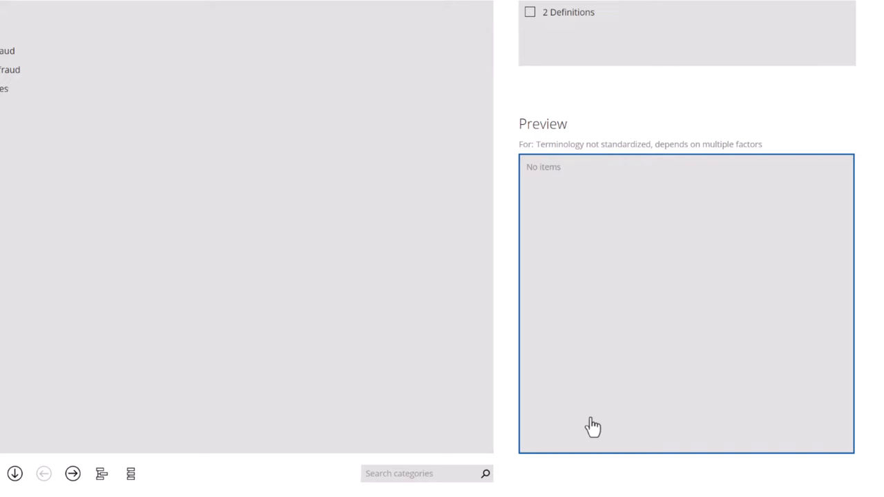
pyautogui.click(36, 83)
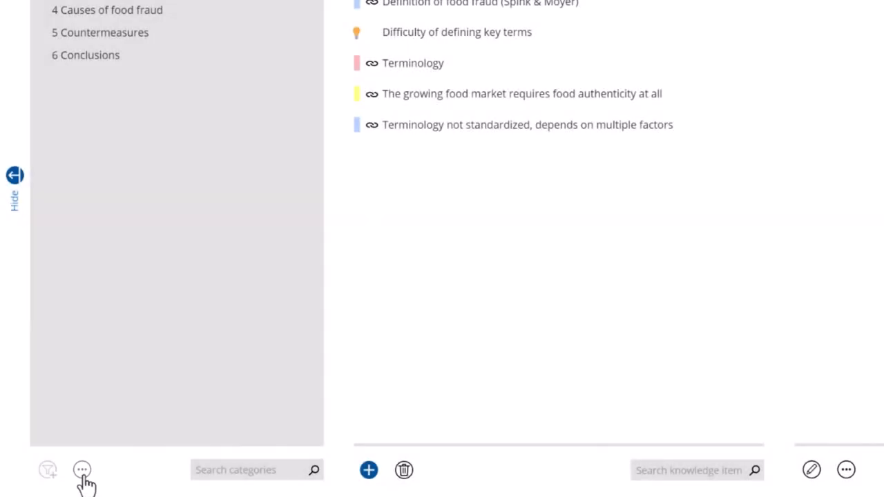
# Add a seventh top-level category 'Food fraud throughout history' via the outline editor
pyautogui.click(82, 470)
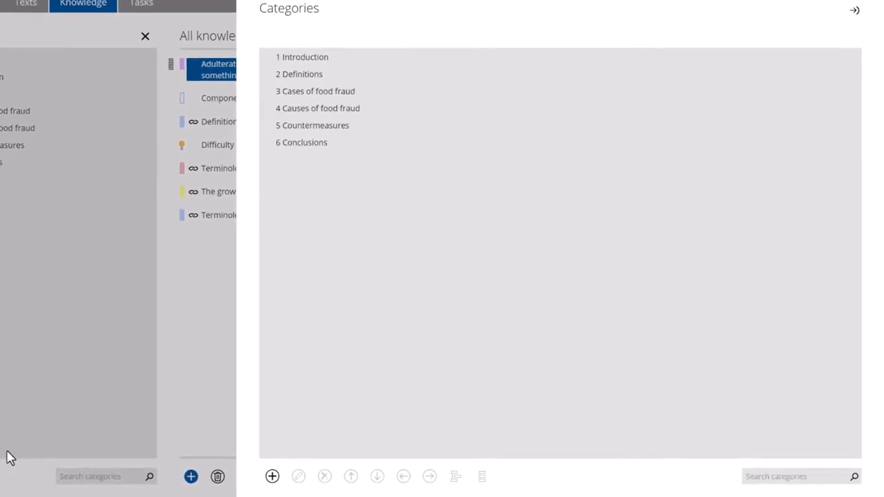
pyautogui.click(272, 476)
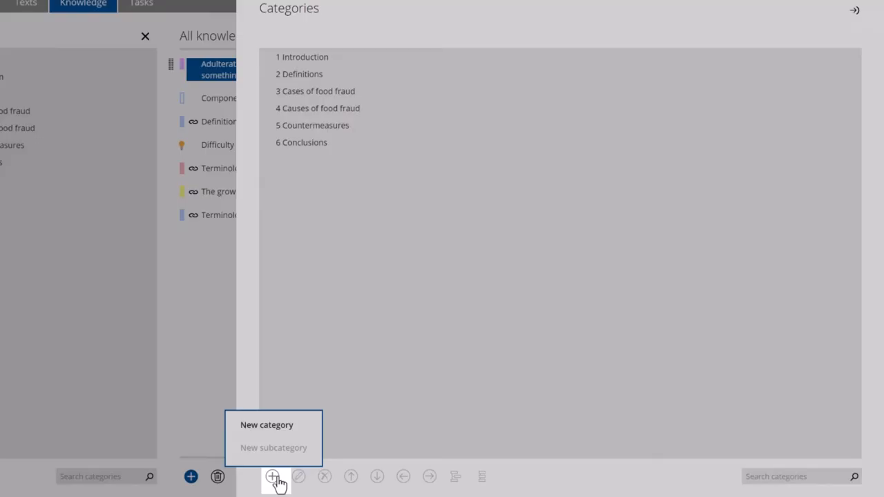
pyautogui.click(267, 425)
pyautogui.write('Food fraud throughout history')
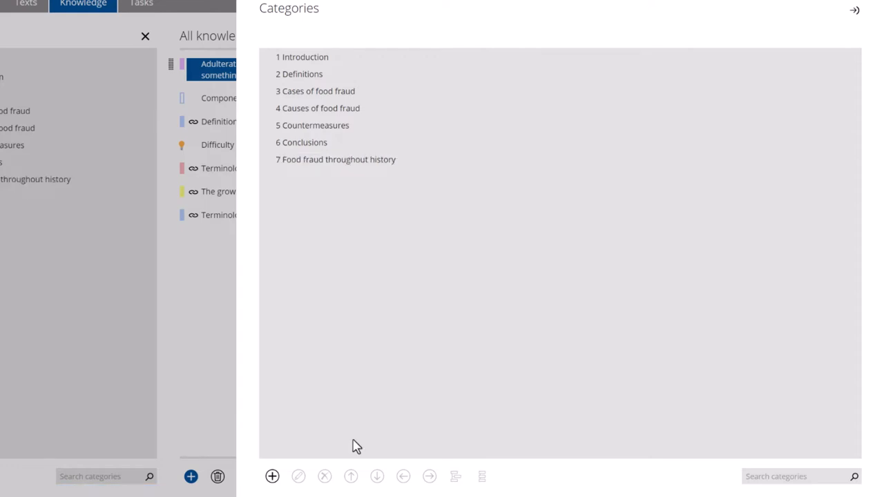
# Under Definitions add subcategories Terminological difficulties, Food fraud vs food crime and Other important terms
pyautogui.click(299, 75)
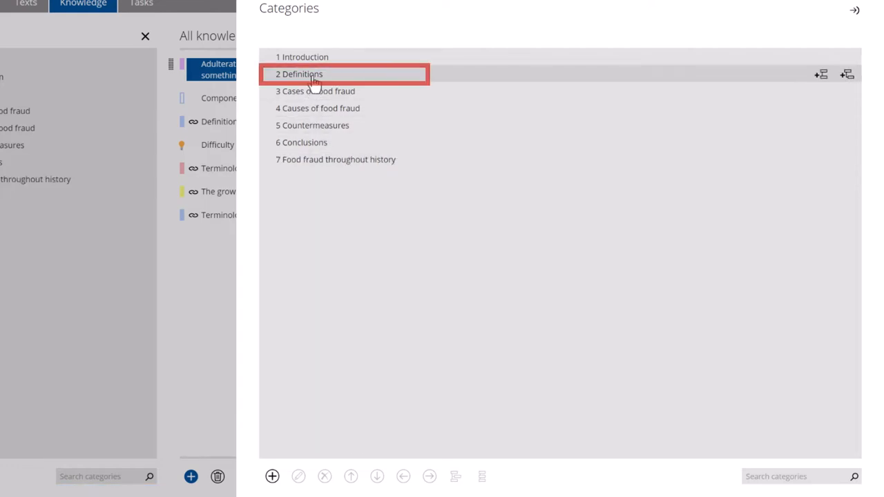
pyautogui.click(271, 475)
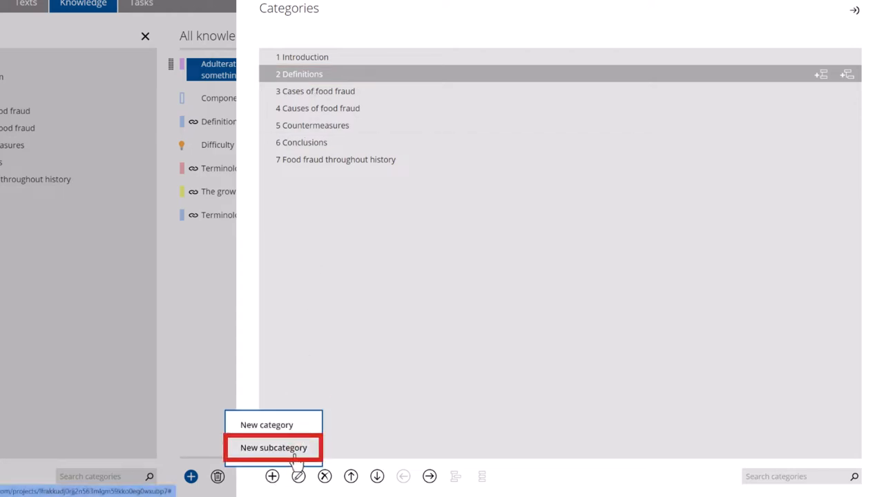
pyautogui.click(274, 447)
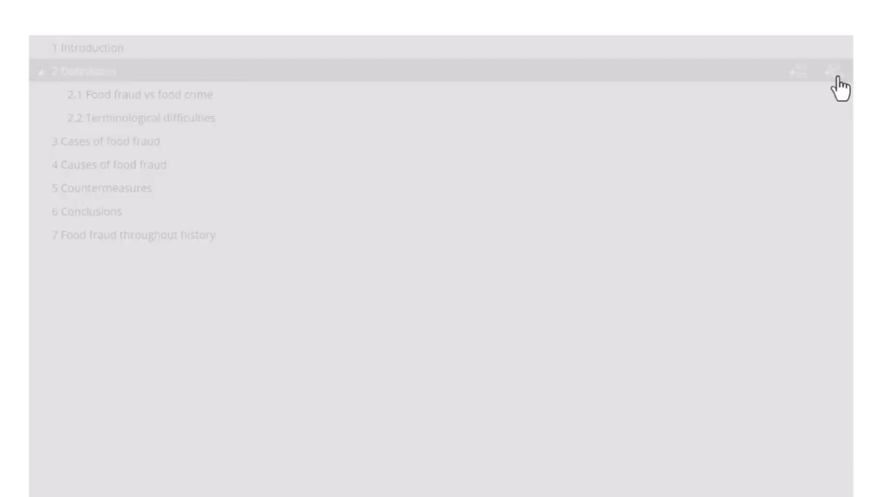
pyautogui.click(837, 72)
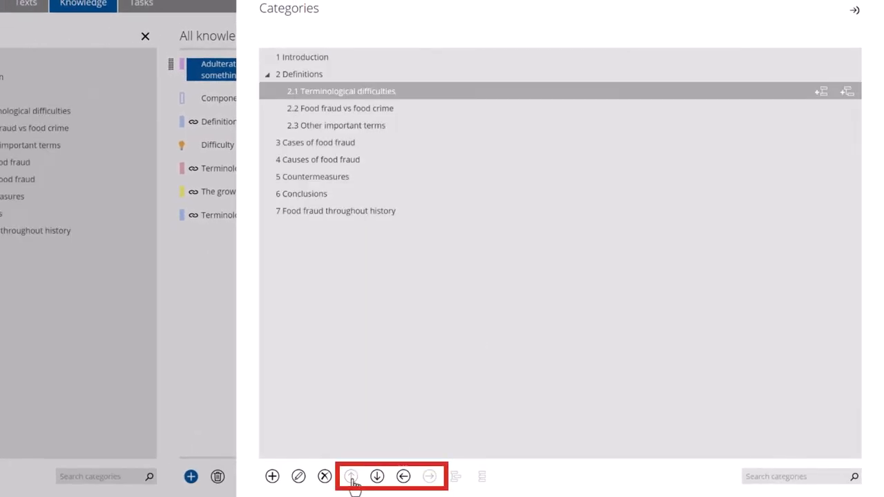
# Make Food fraud throughout history subcategory 3.1 under Cases of food fraud and close the editor
pyautogui.click(350, 475)
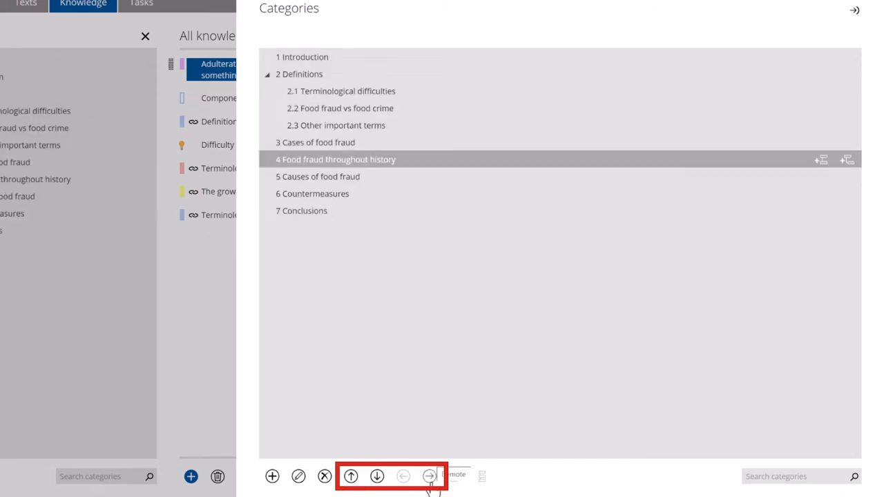
pyautogui.click(429, 475)
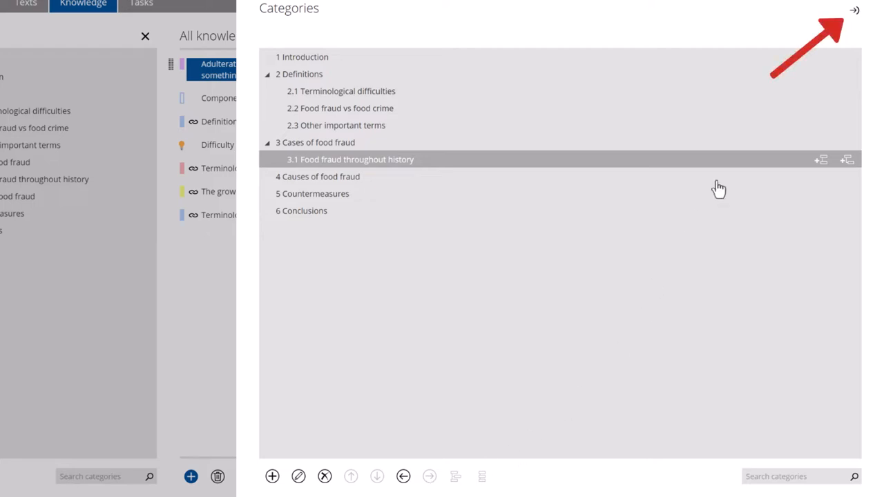
pyautogui.click(853, 9)
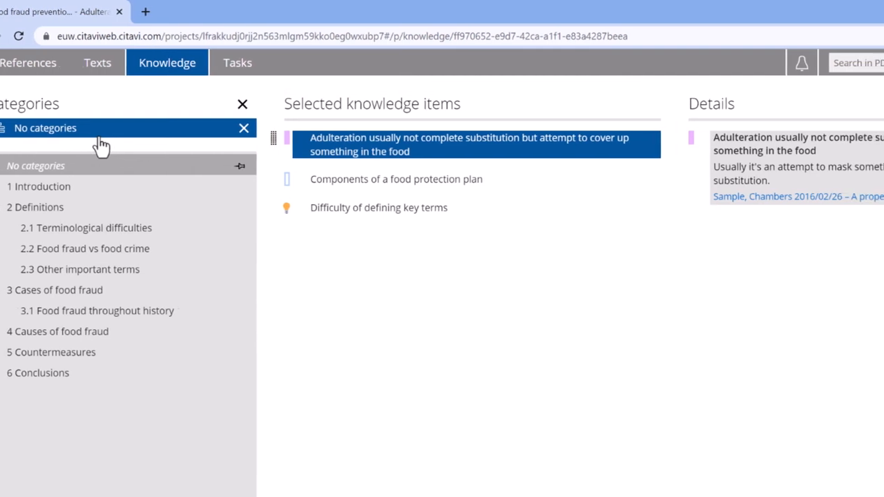
# Filter to uncategorized items and select Adulteration together with Difficulty of defining key terms
pyautogui.click(243, 103)
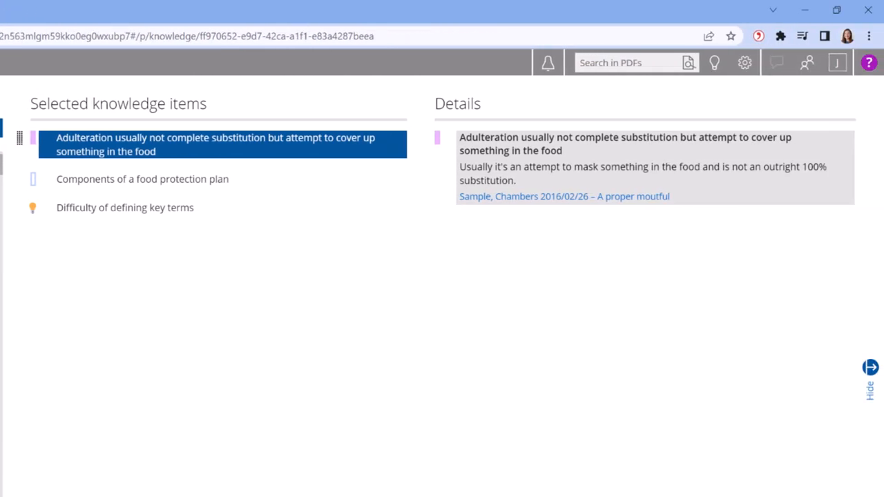
pyautogui.moveTo(186, 226)
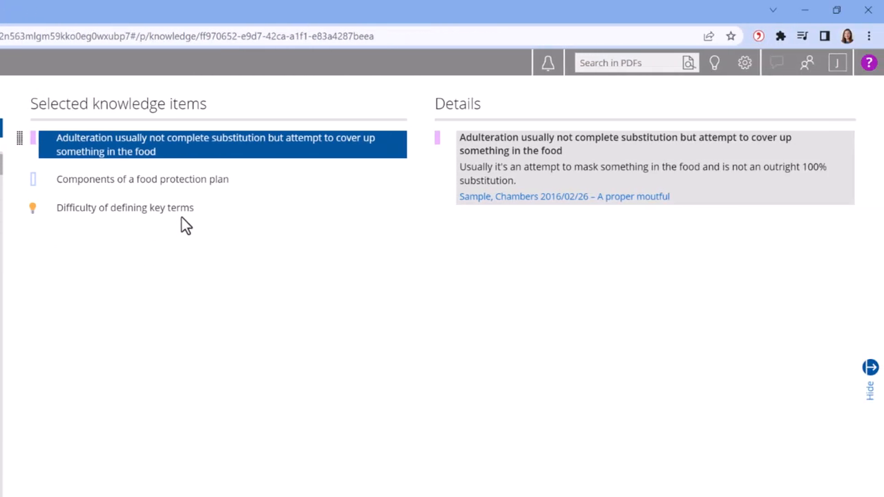
pyautogui.click(124, 208)
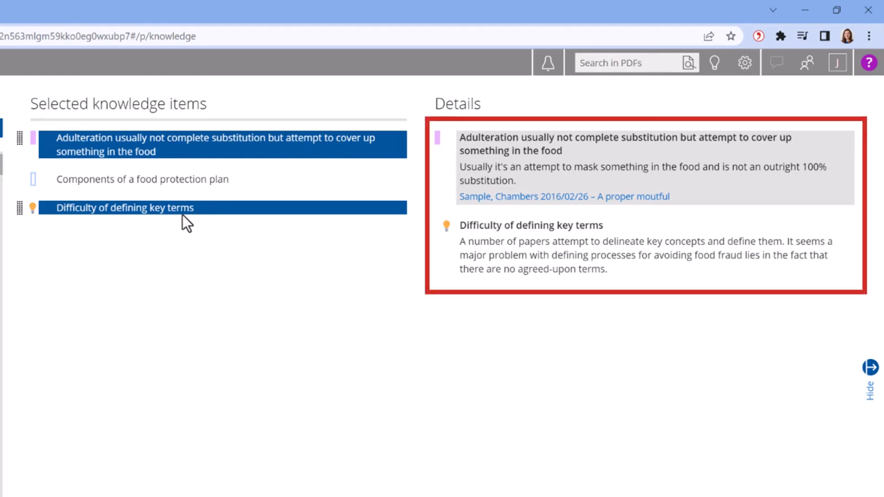
pyautogui.moveTo(185, 226)
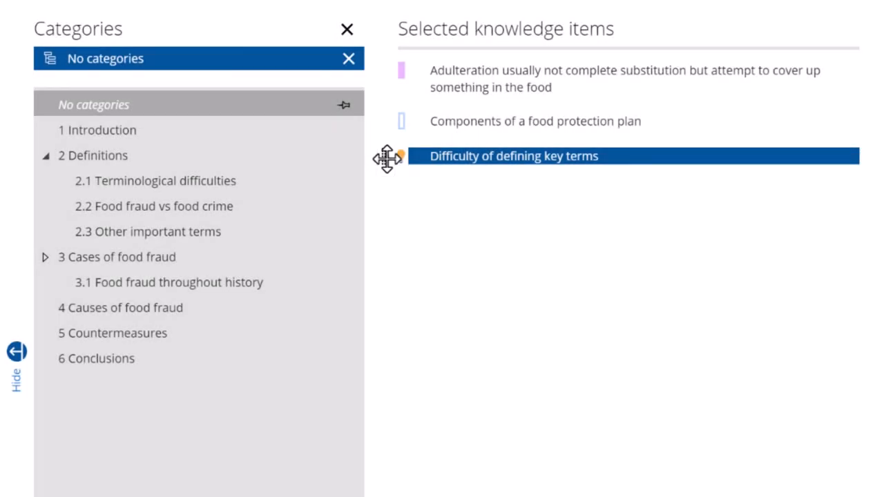
pyautogui.moveTo(265, 181)
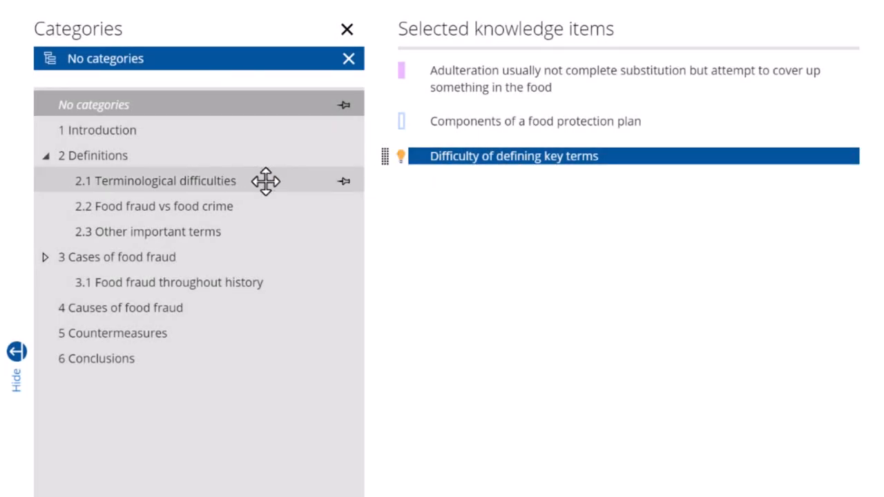
pyautogui.moveTo(356, 79)
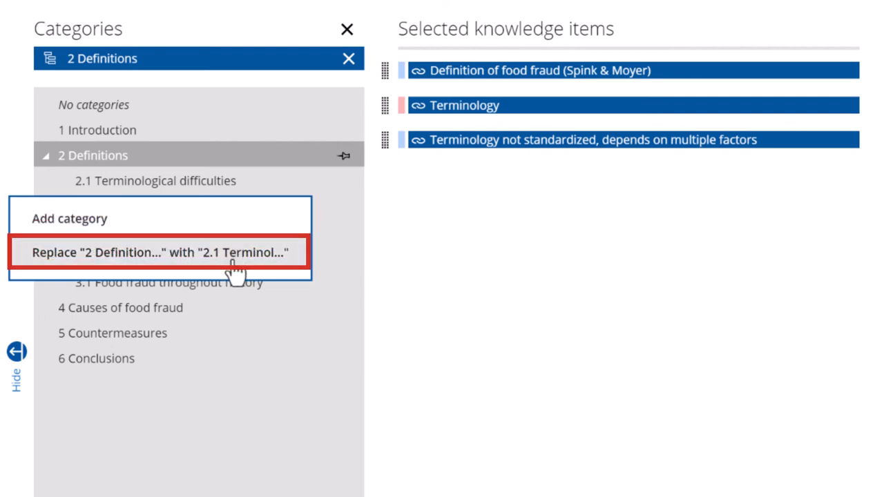
# Reassign the Definitions items to 2.1 Terminological difficulties, choosing Replace
pyautogui.click(160, 251)
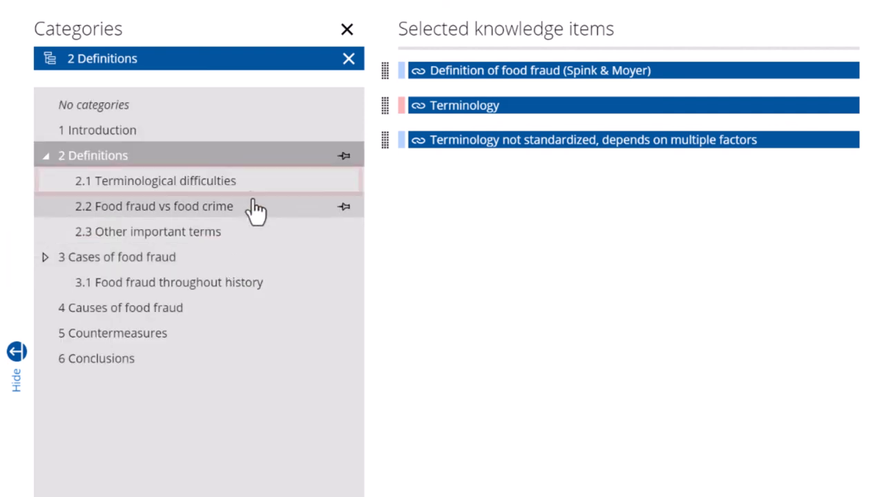